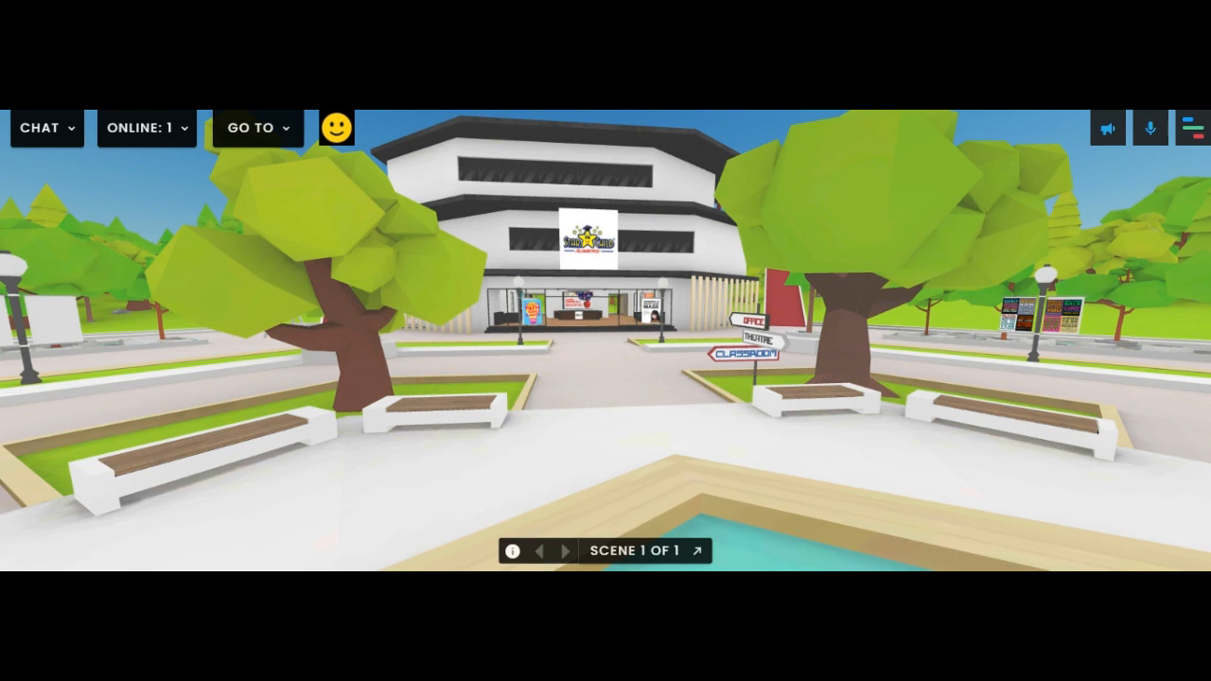
pyautogui.moveTo(615, 377)
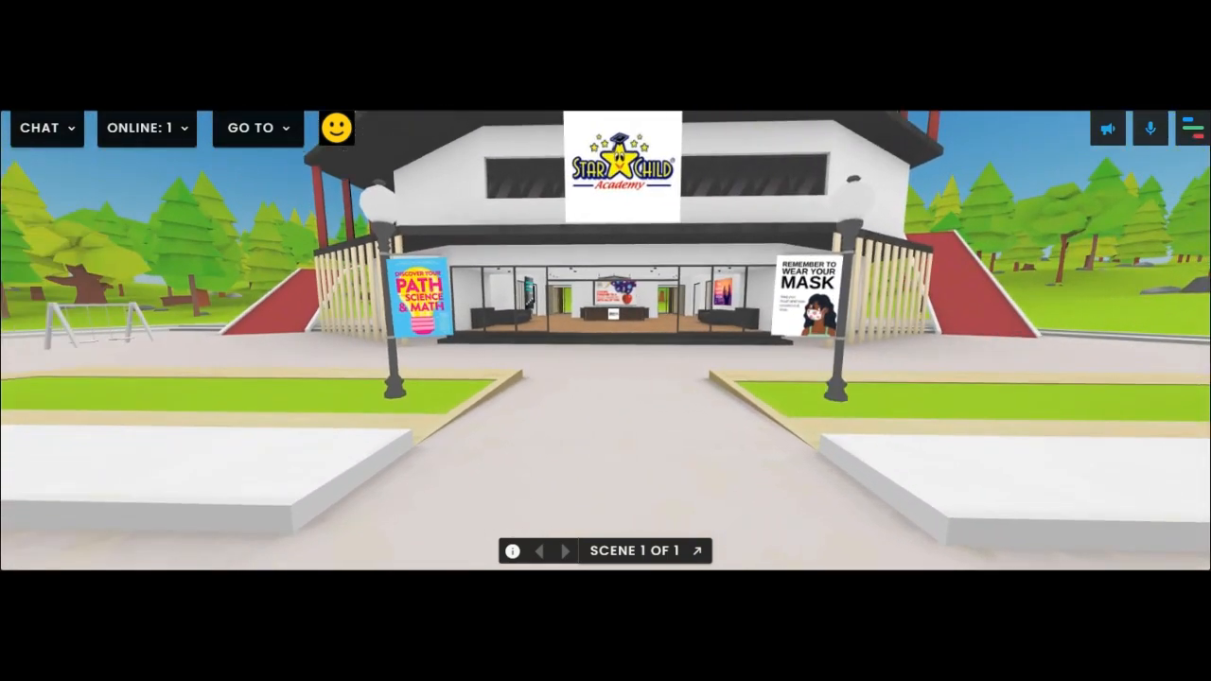
pyautogui.moveTo(617, 210)
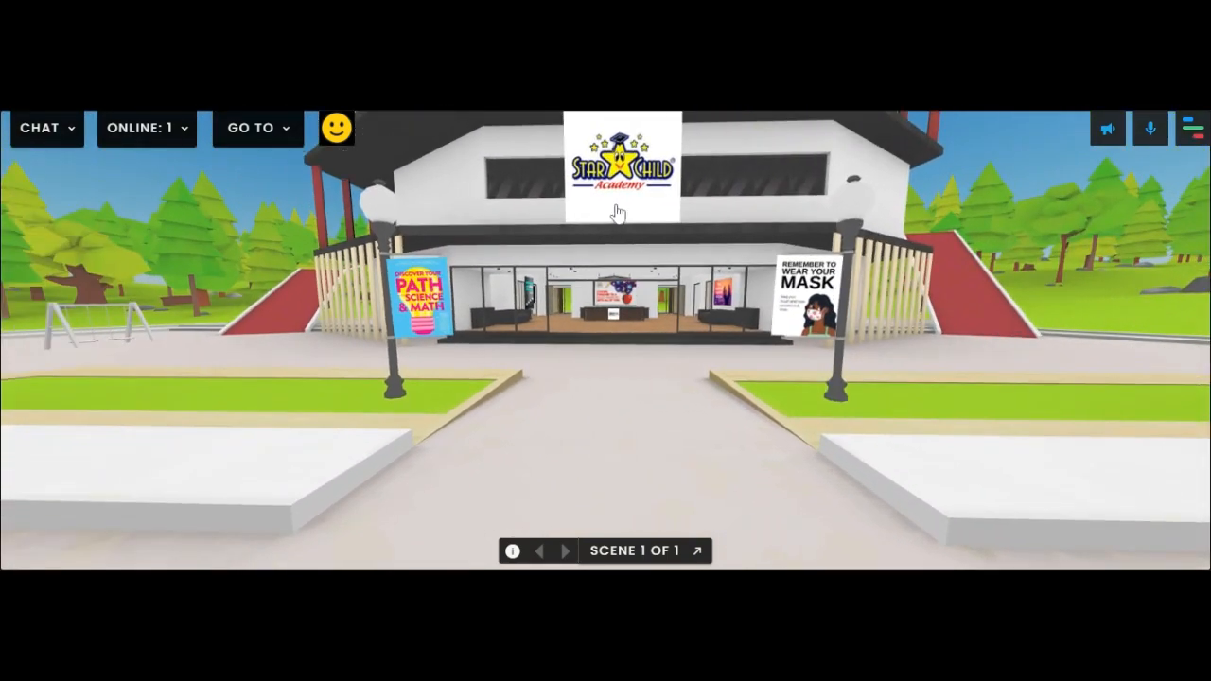